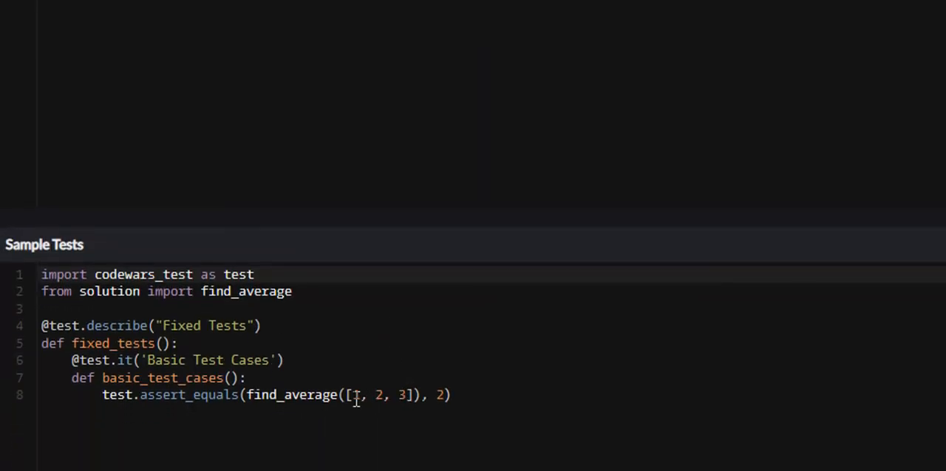
# - Initialize the running total with 'total = 0' below the planning comment
pyautogui.moveTo(351, 394); pyautogui.dragTo(414, 394)
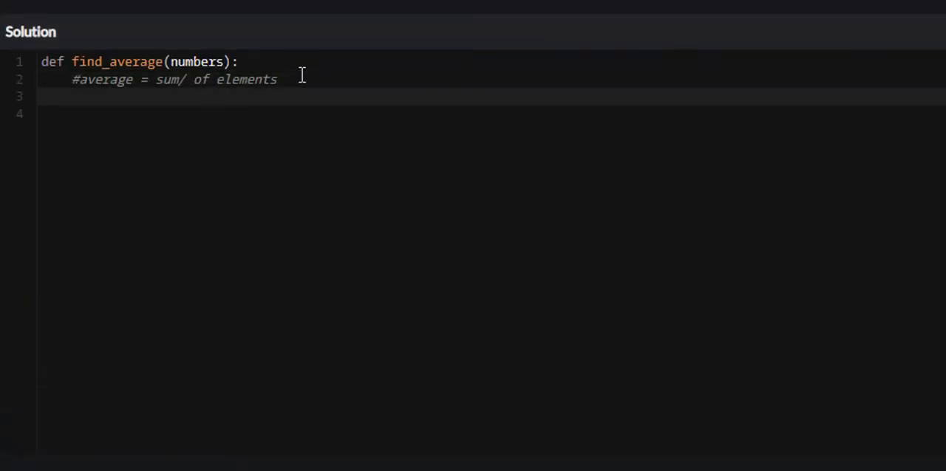
pyautogui.write('tota')
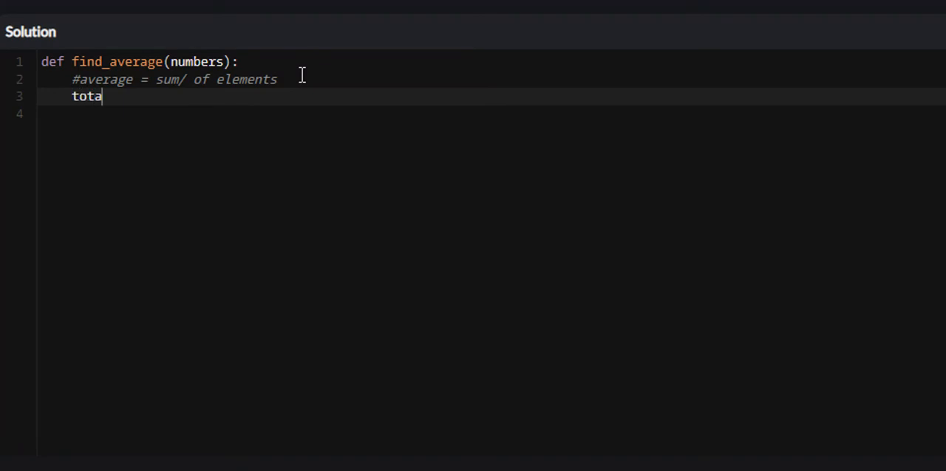
pyautogui.write('l = 0')
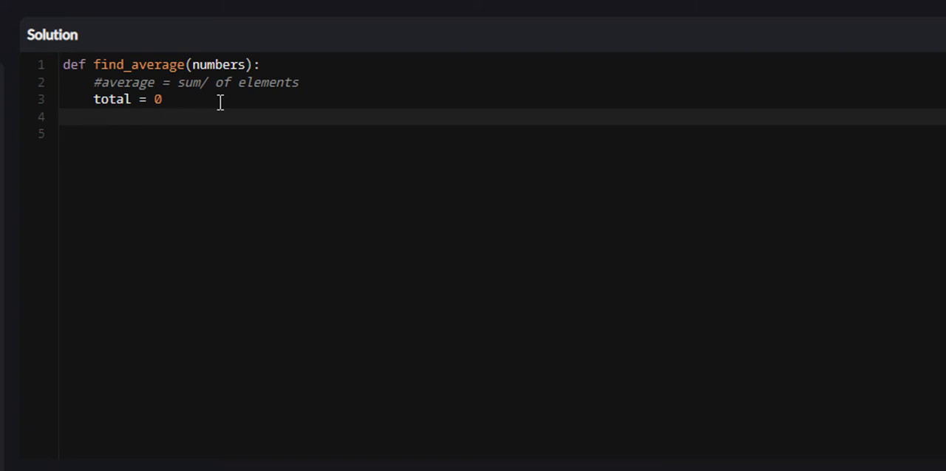
# - Add 'for i in numbers:' with 'total += i # total = total + i' inside
pyautogui.write('for i in n')
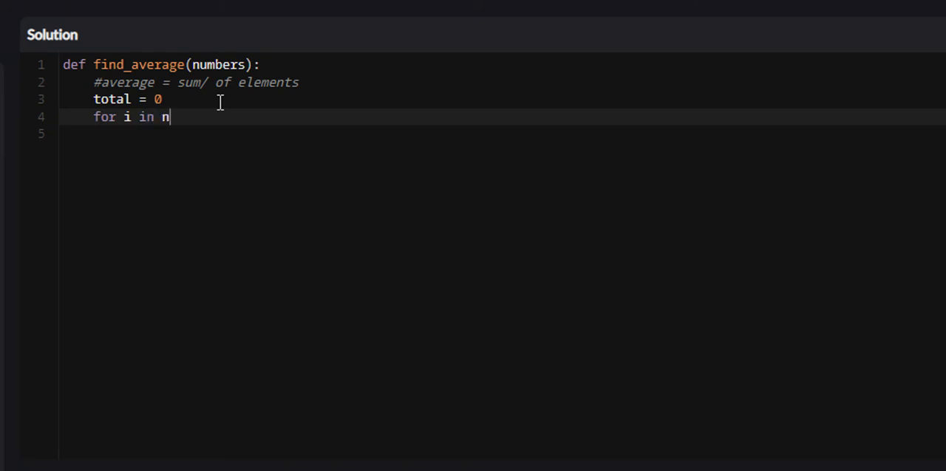
pyautogui.write('umbers:')
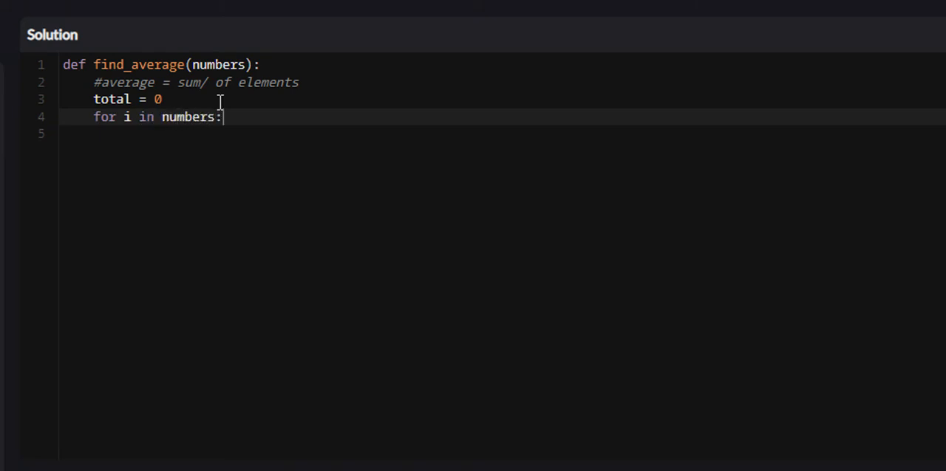
pyautogui.write('total')
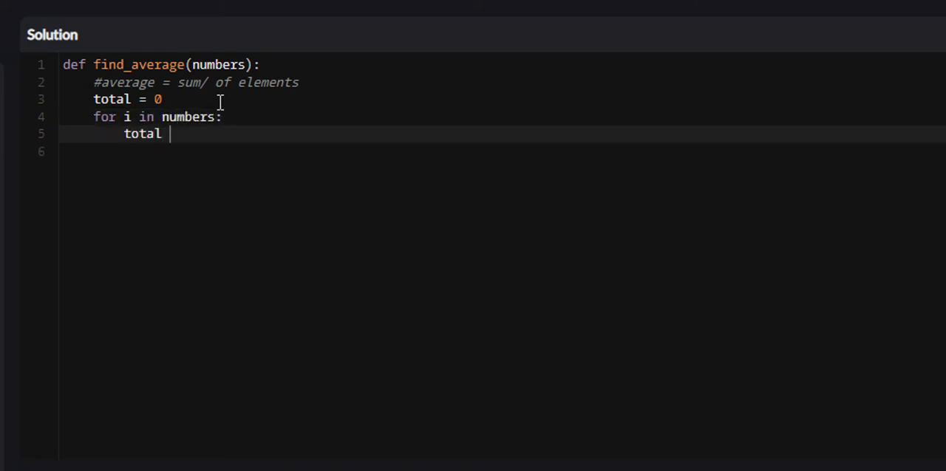
pyautogui.write('+= i # t')
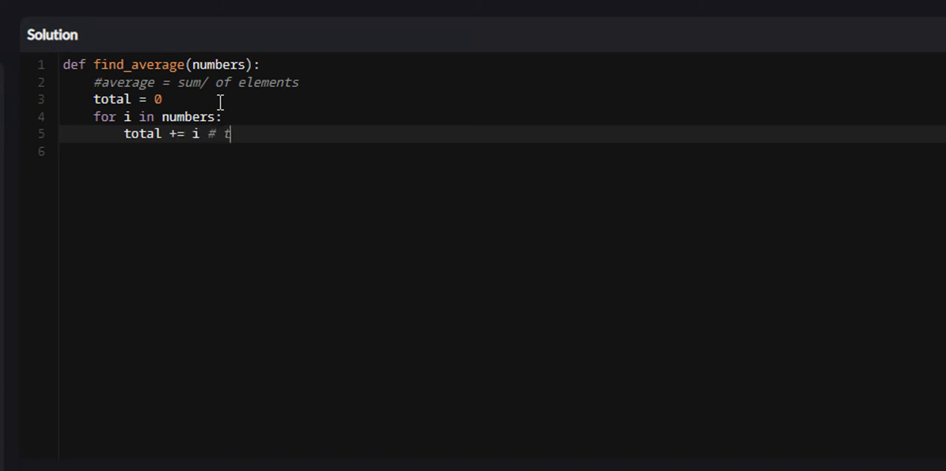
pyautogui.write('otal = tot')
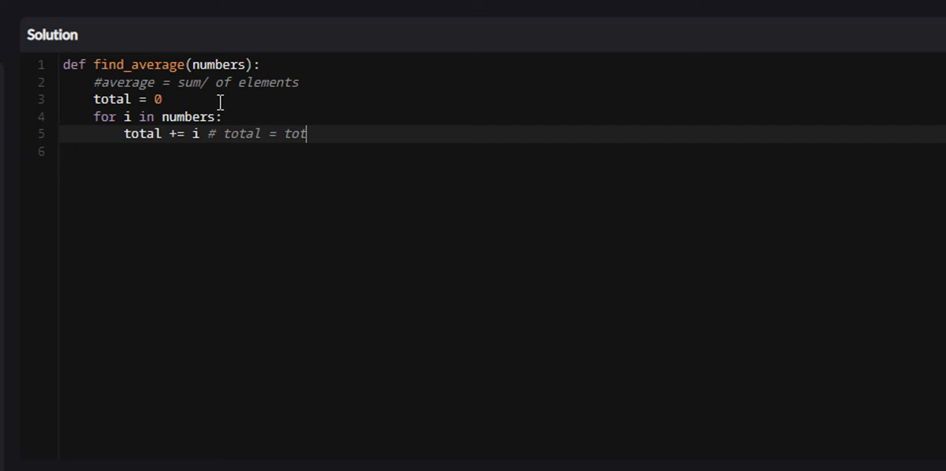
pyautogui.write('al + i')
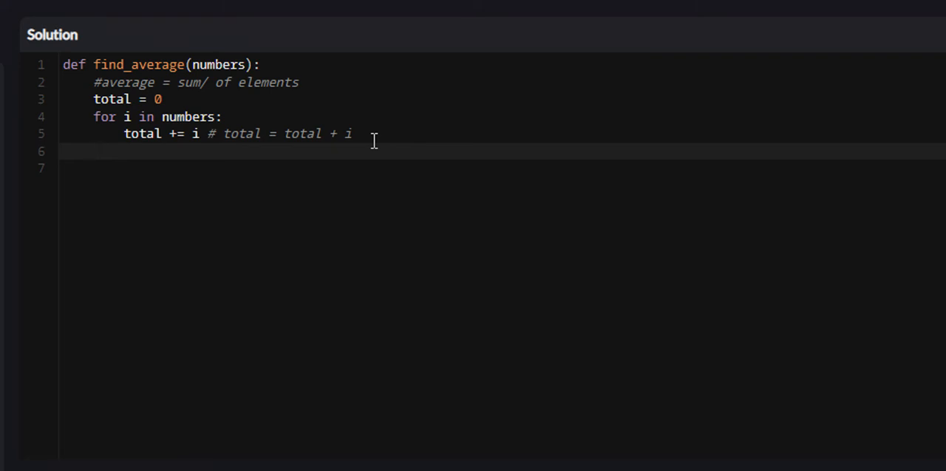
pyautogui.click(158, 134)
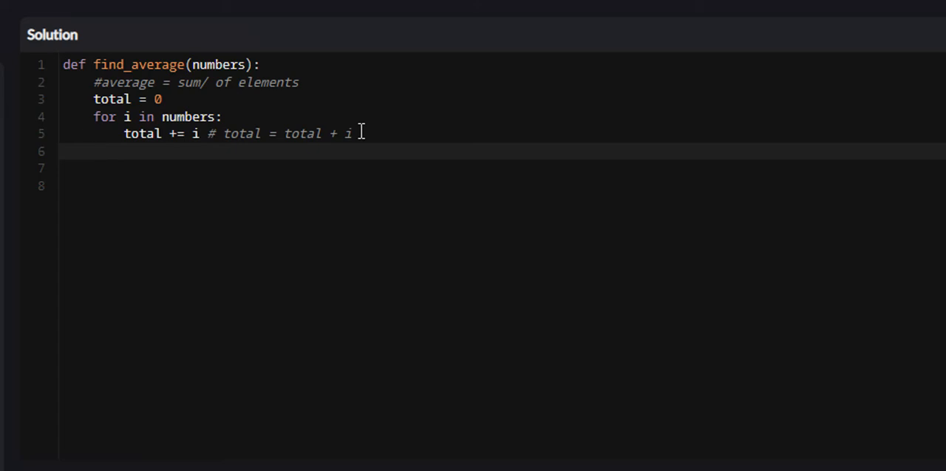
# - Add 'return total/len(numbers)' below the loop and submit with ATTEMPT
pyautogui.write('return total')
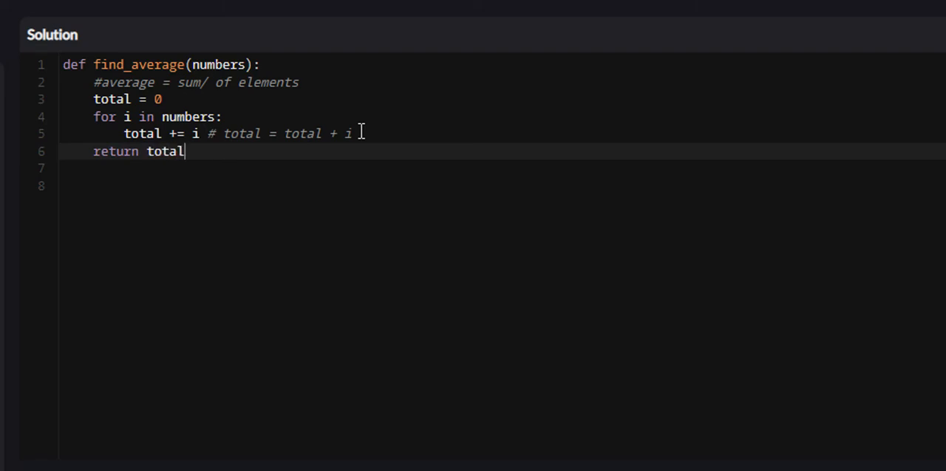
pyautogui.write('/')
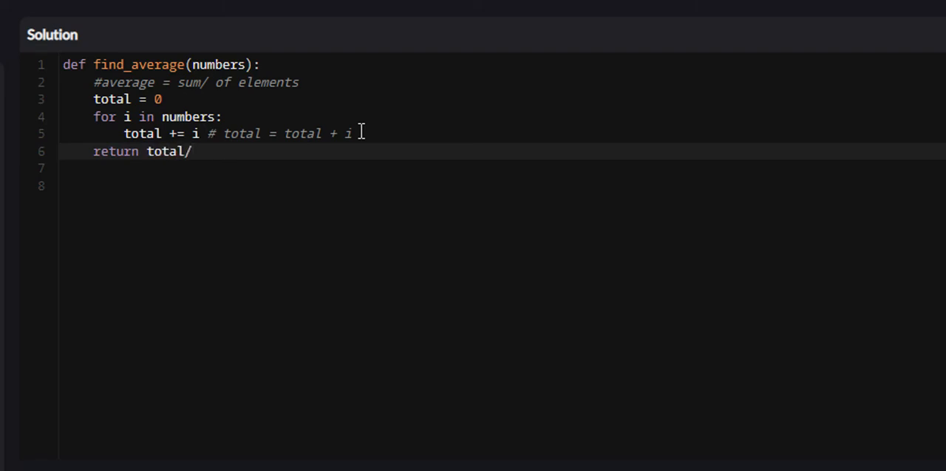
pyautogui.write('len()')
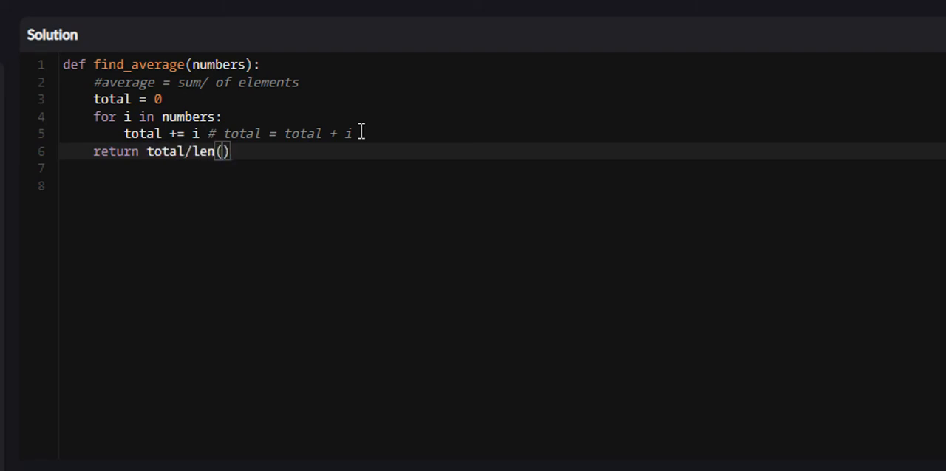
pyautogui.write('numbers')
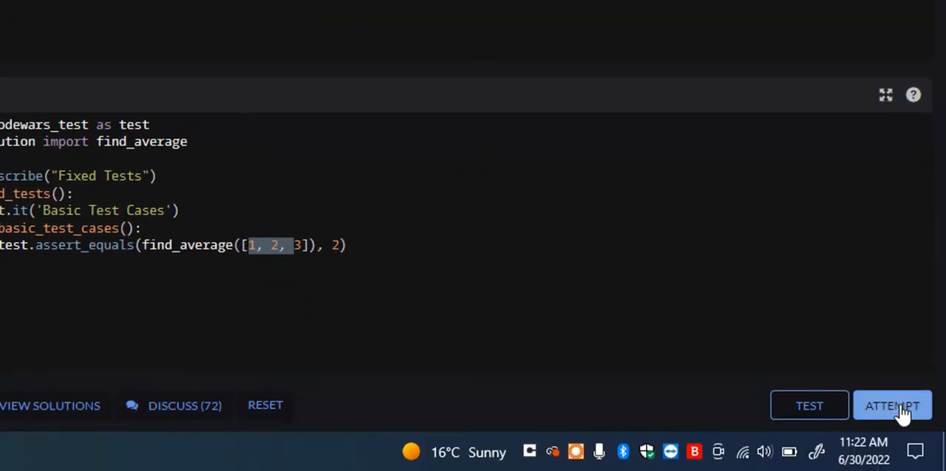
pyautogui.click(892, 406)
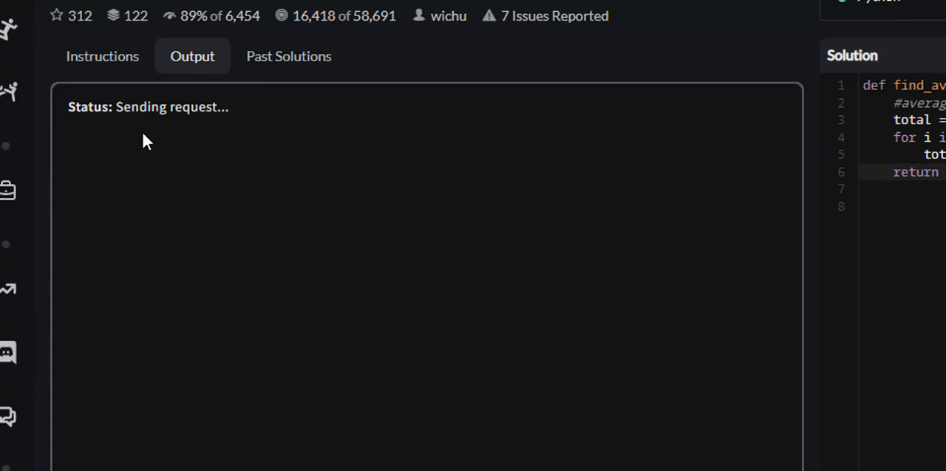